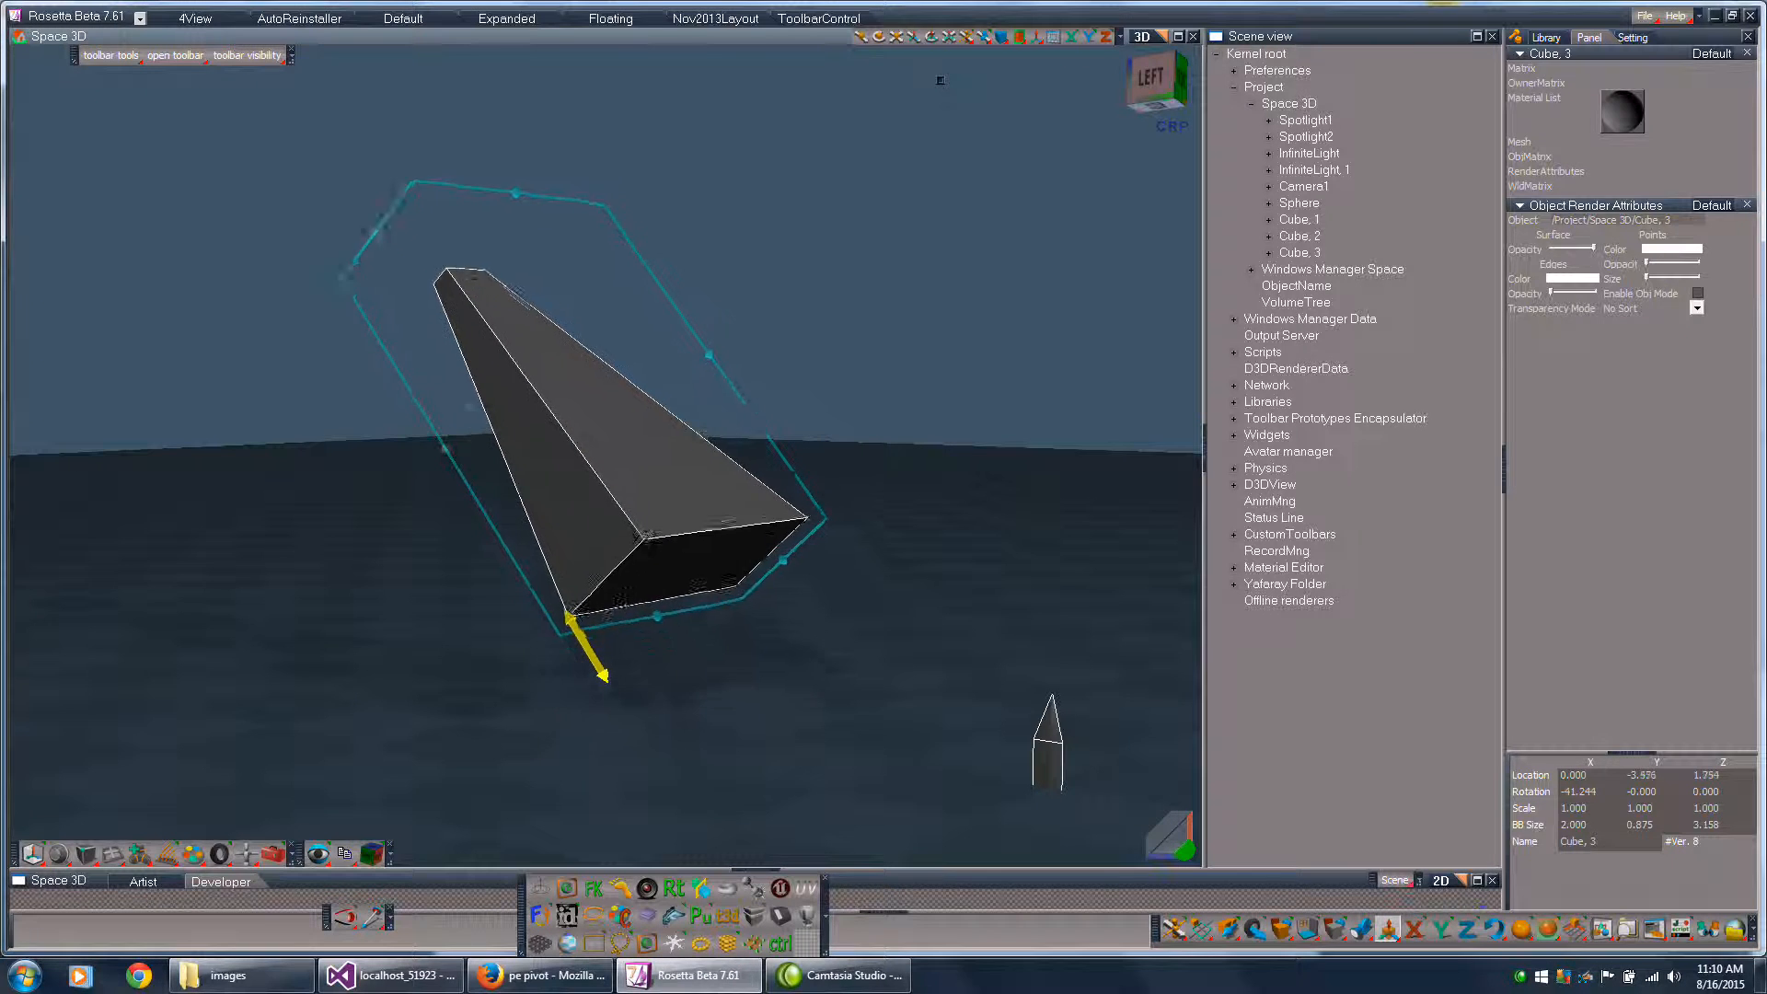
Step: Drag in the viewport to select a long side face of Cube.3 for transforming
drag(597, 643, 536, 542)
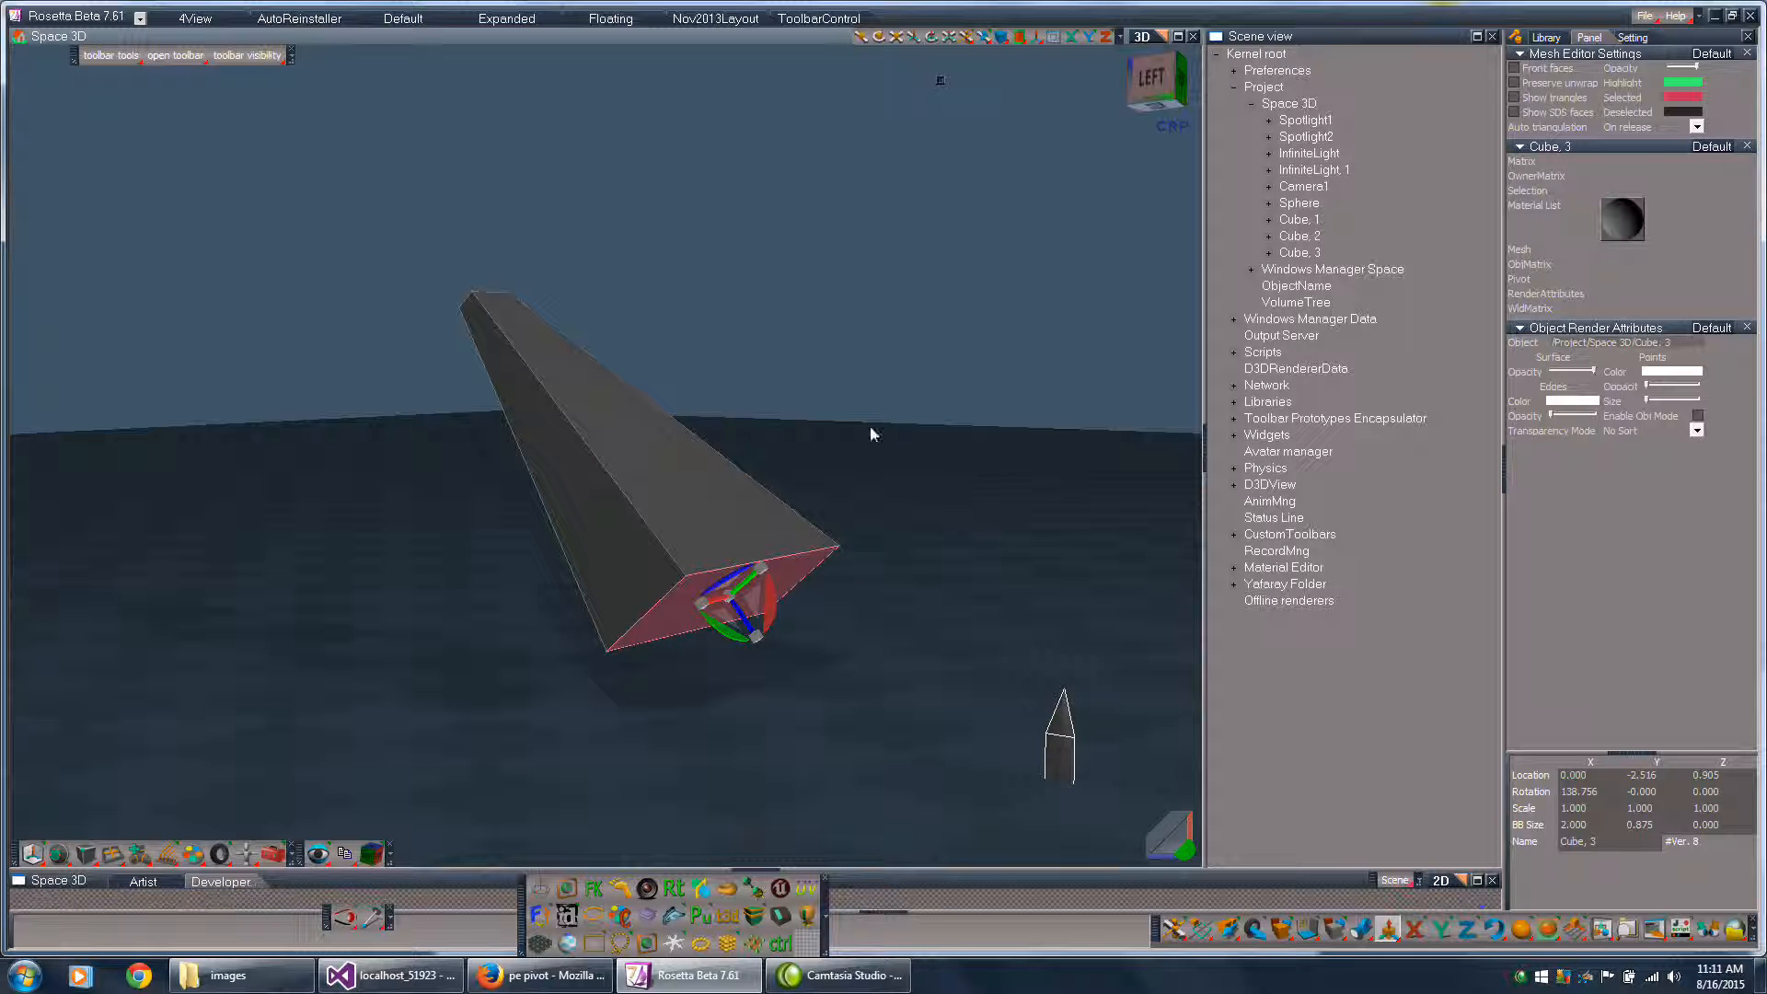
mouse_move(912, 445)
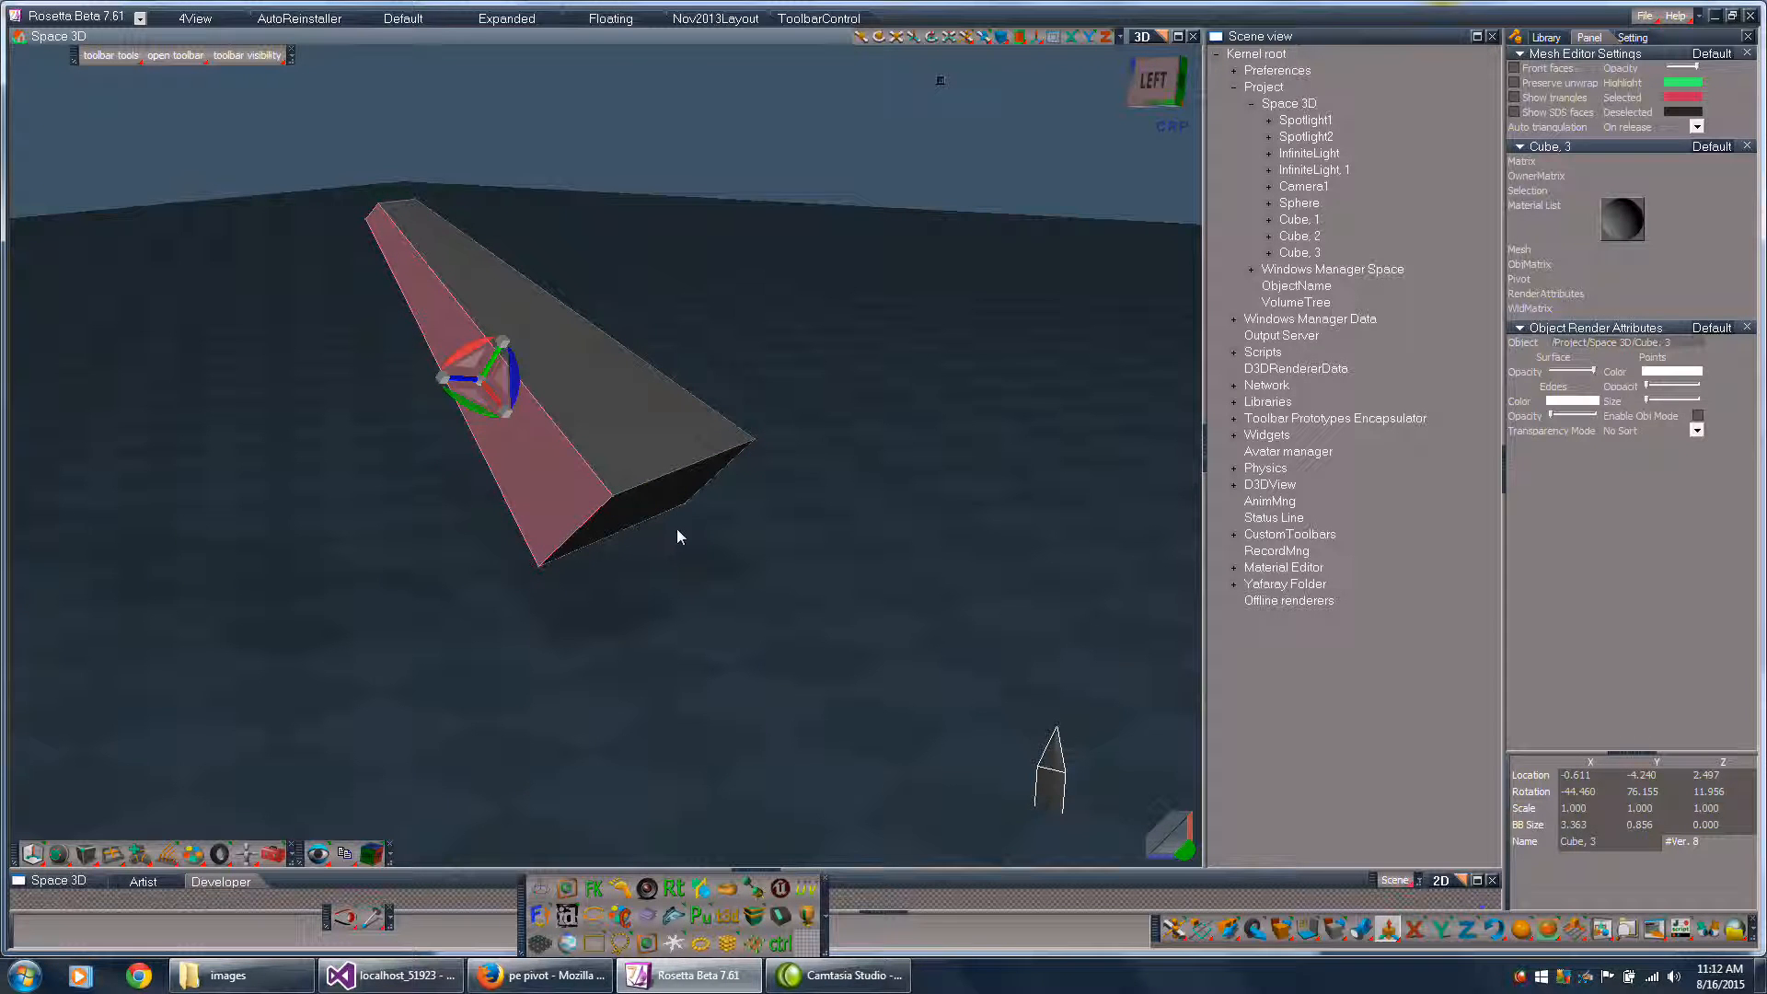
mouse_move(451, 517)
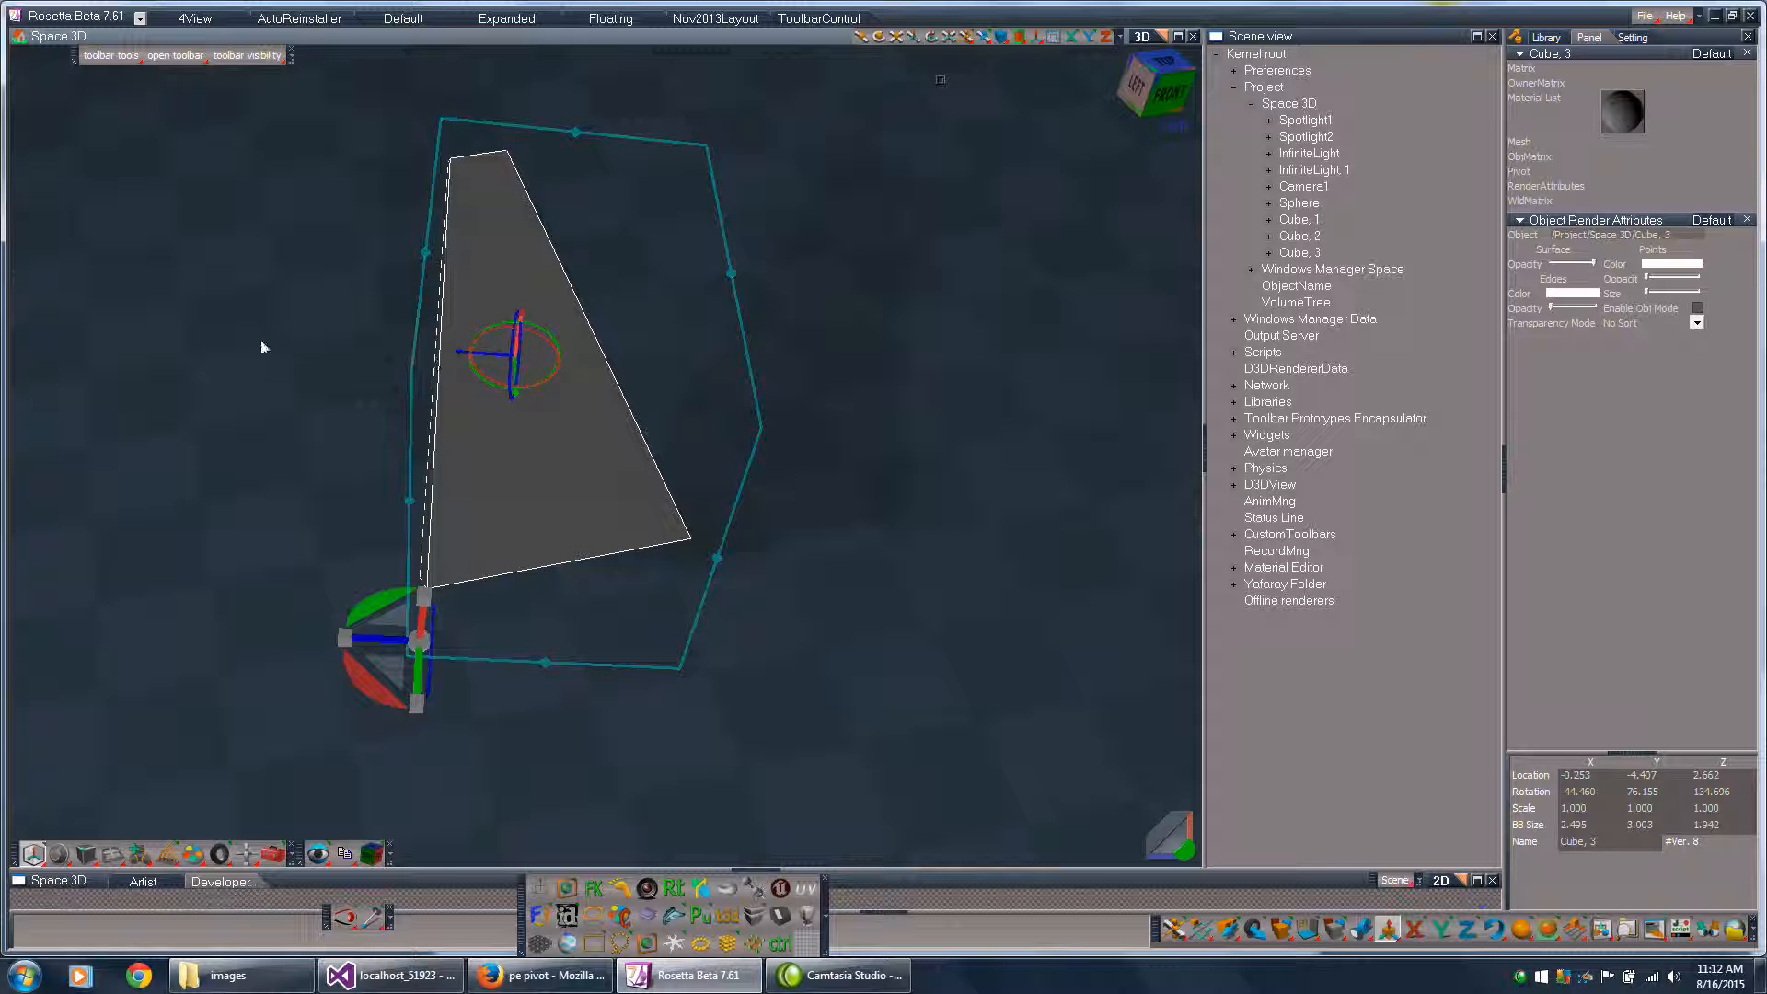
mouse_move(166, 504)
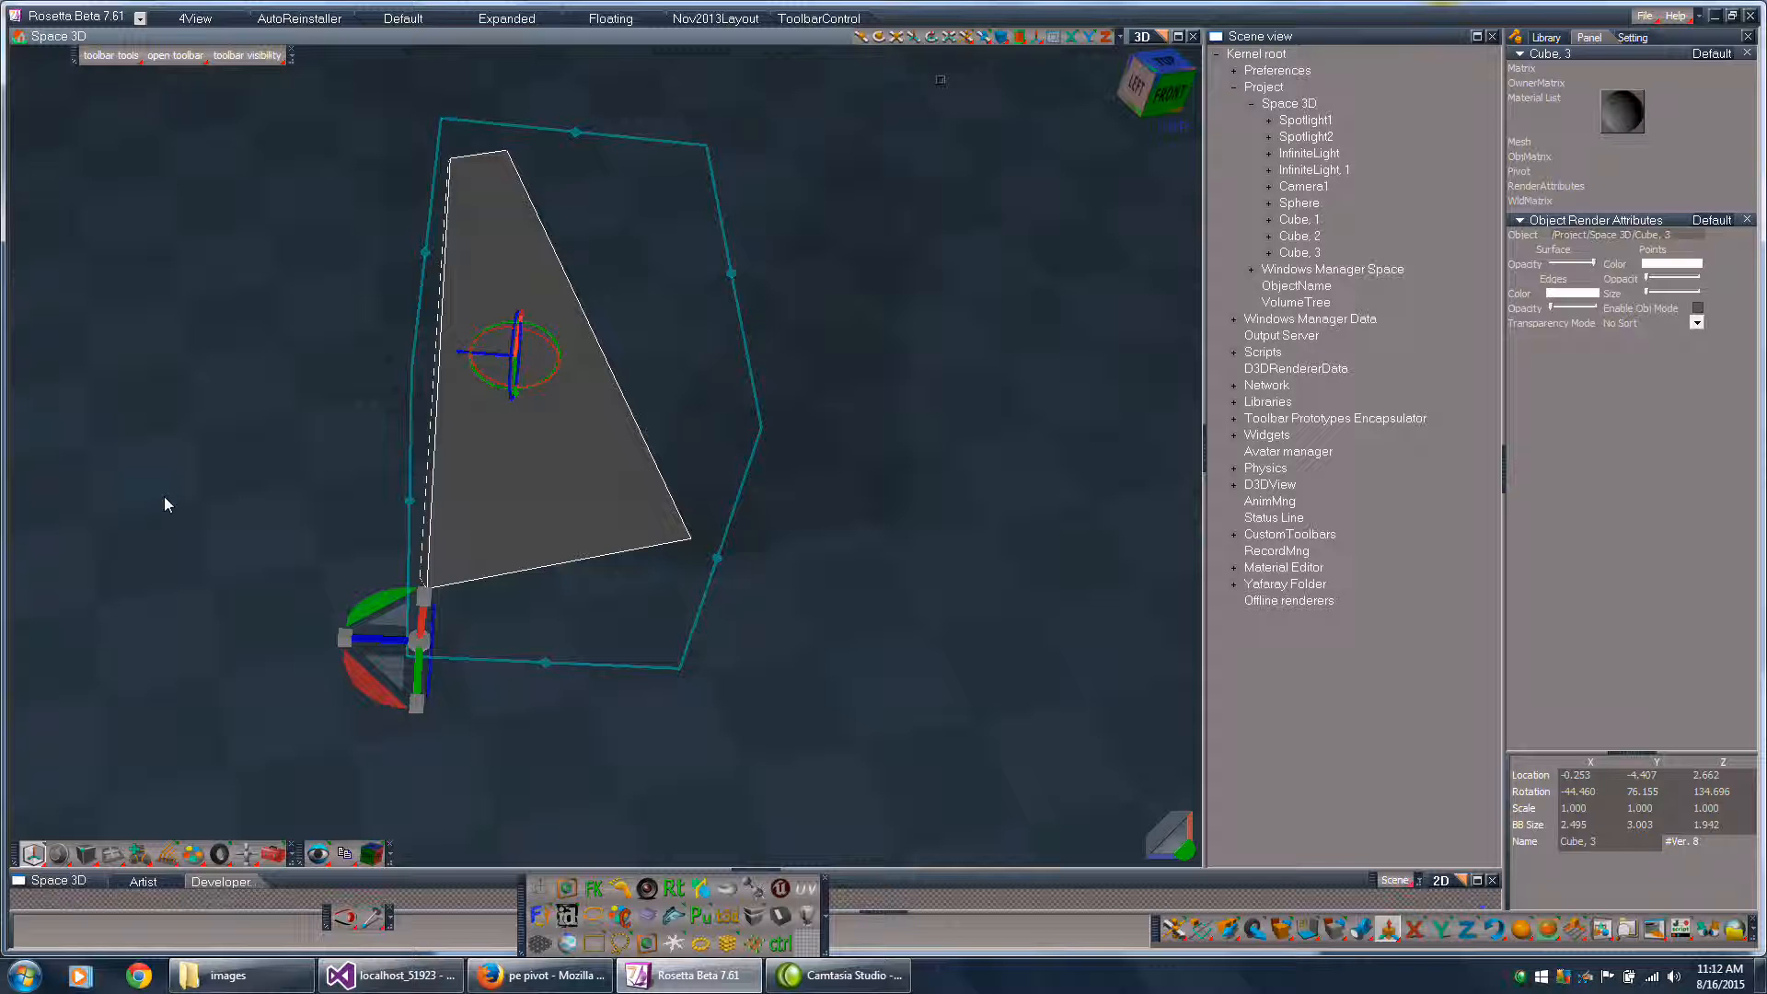